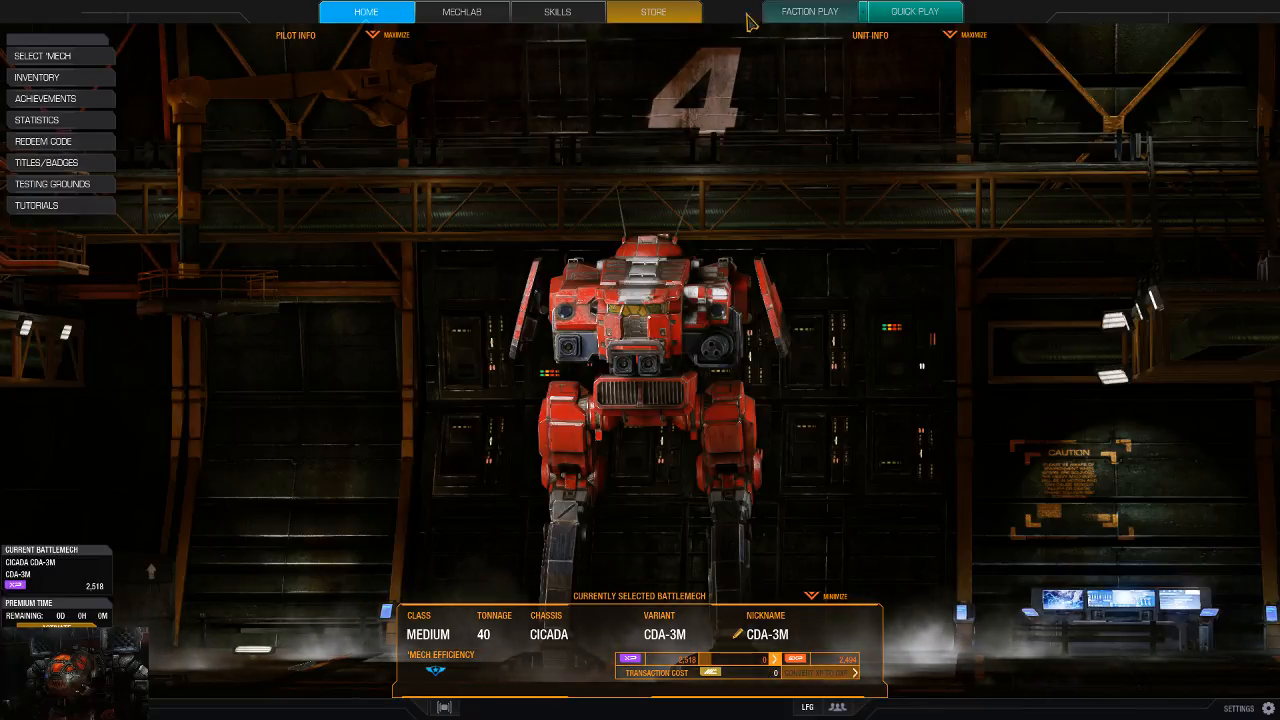
Step: Browse the store's medium BattleMechs and expand the Cicada's purchasable variants
{"action": "left_click", "coordinate": [652, 12]}
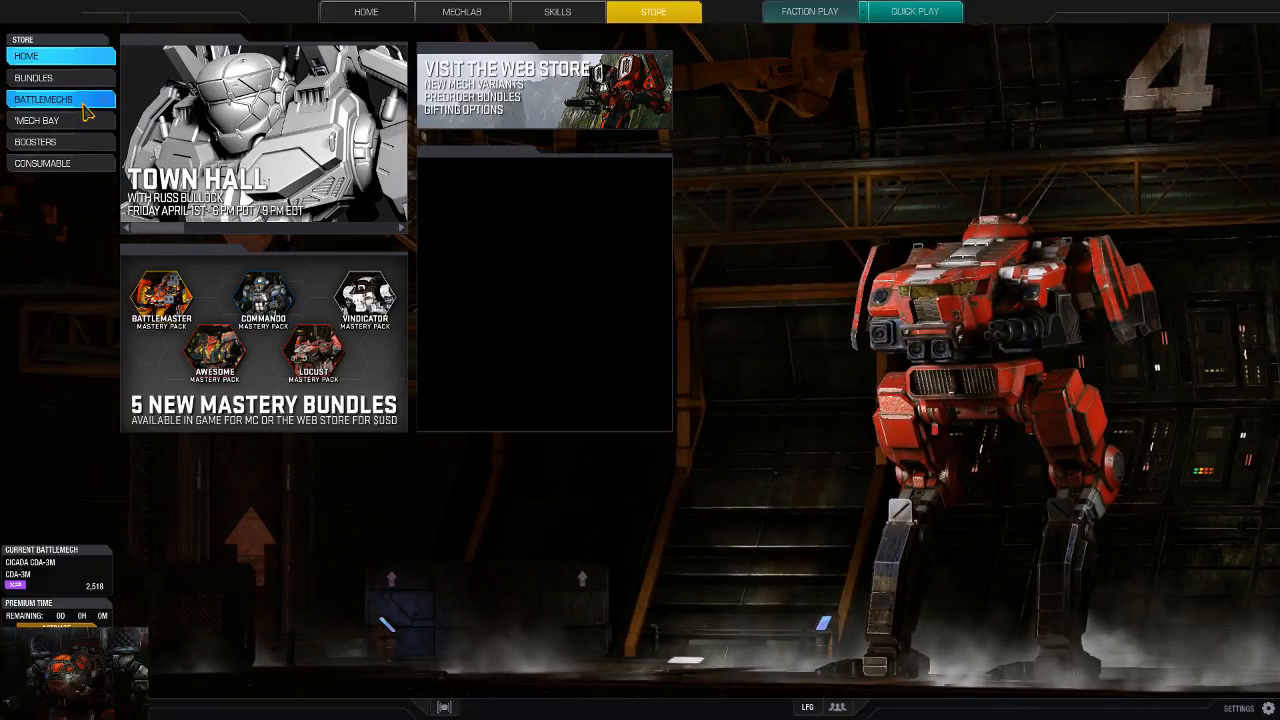
{"action": "left_click", "coordinate": [44, 100]}
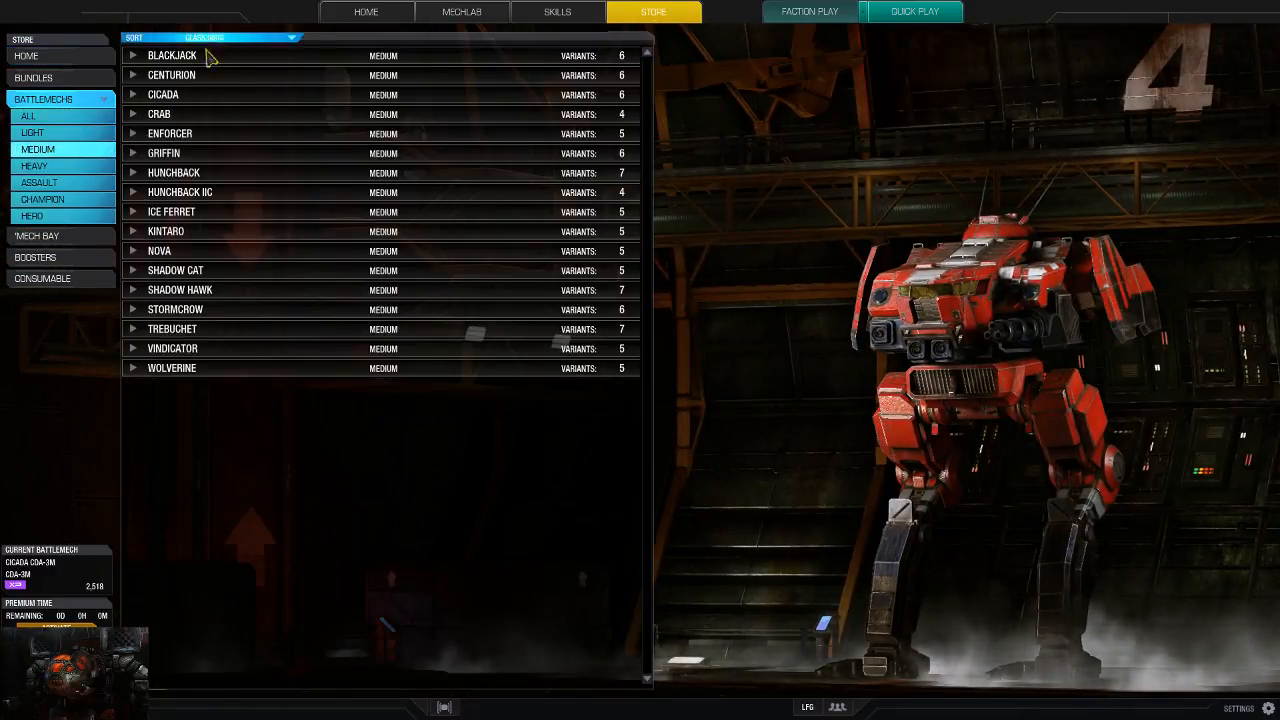
{"action": "left_click", "coordinate": [164, 94]}
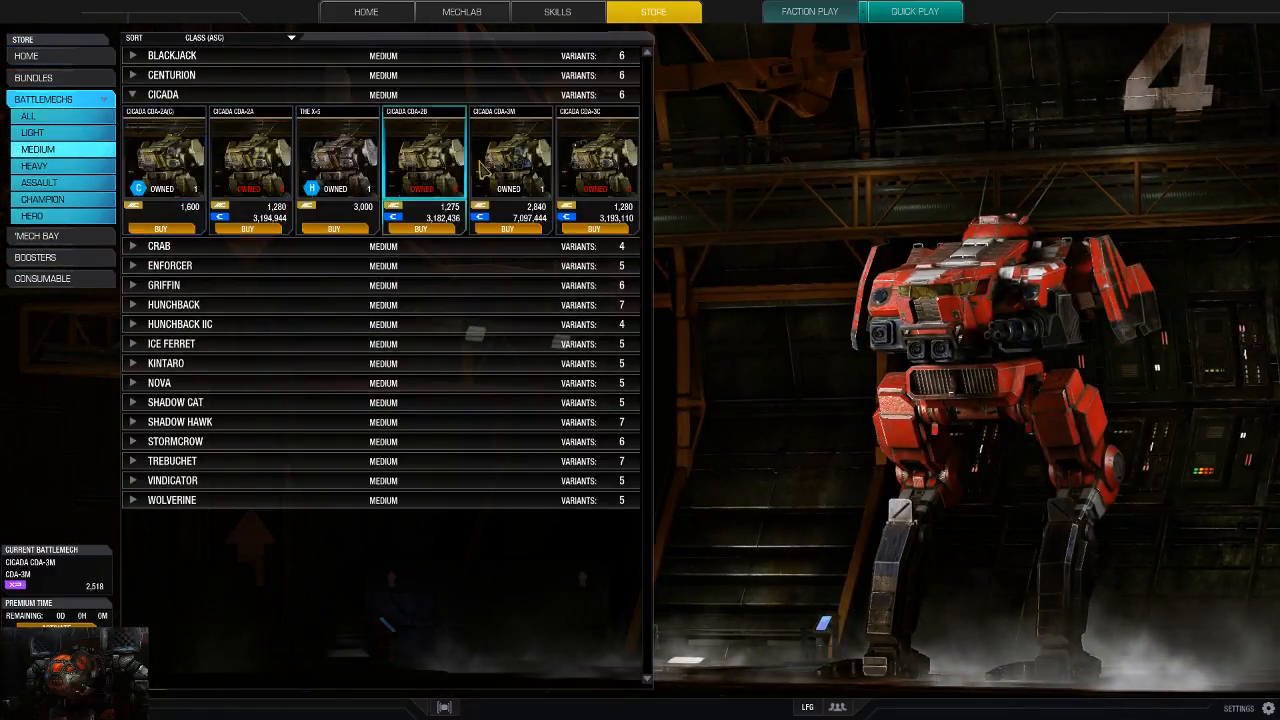
Step: Preview the Cicada CDA-3M variant in the hangar with its stats
{"action": "left_click", "coordinate": [508, 156]}
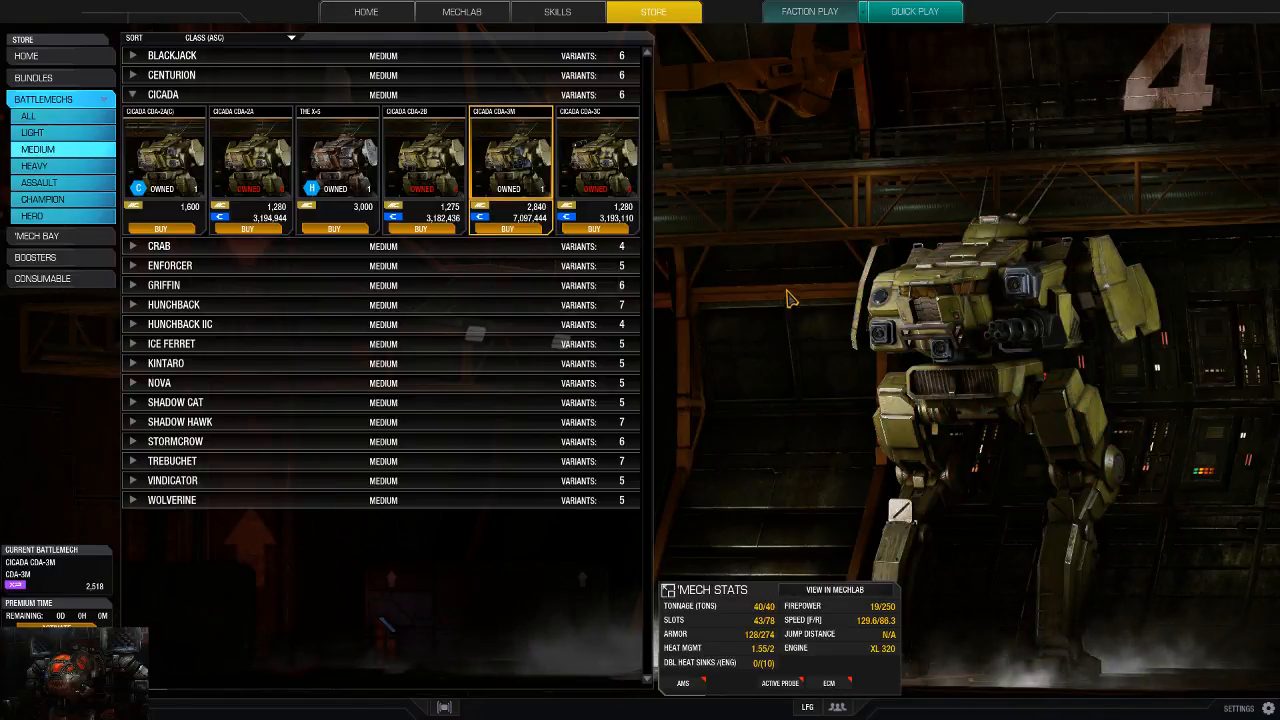
{"action": "mouse_move", "coordinate": [770, 284]}
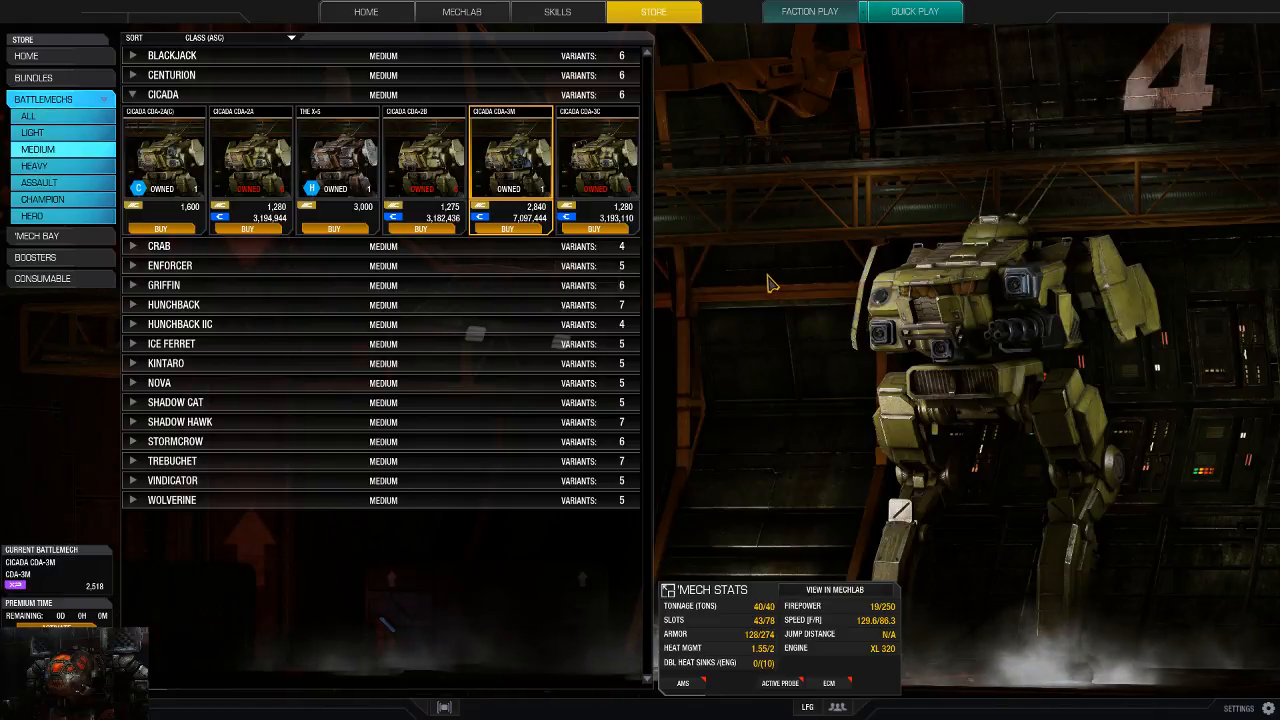
{"action": "mouse_move", "coordinate": [776, 276]}
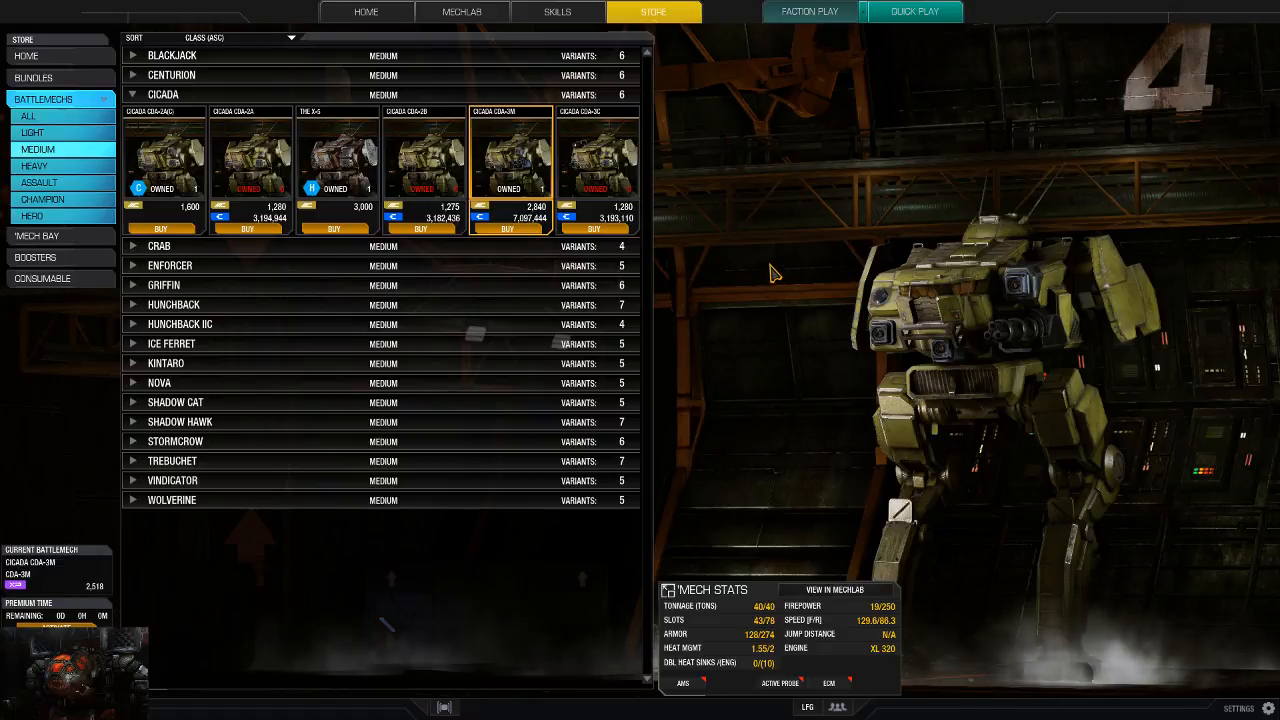
{"action": "mouse_move", "coordinate": [744, 324]}
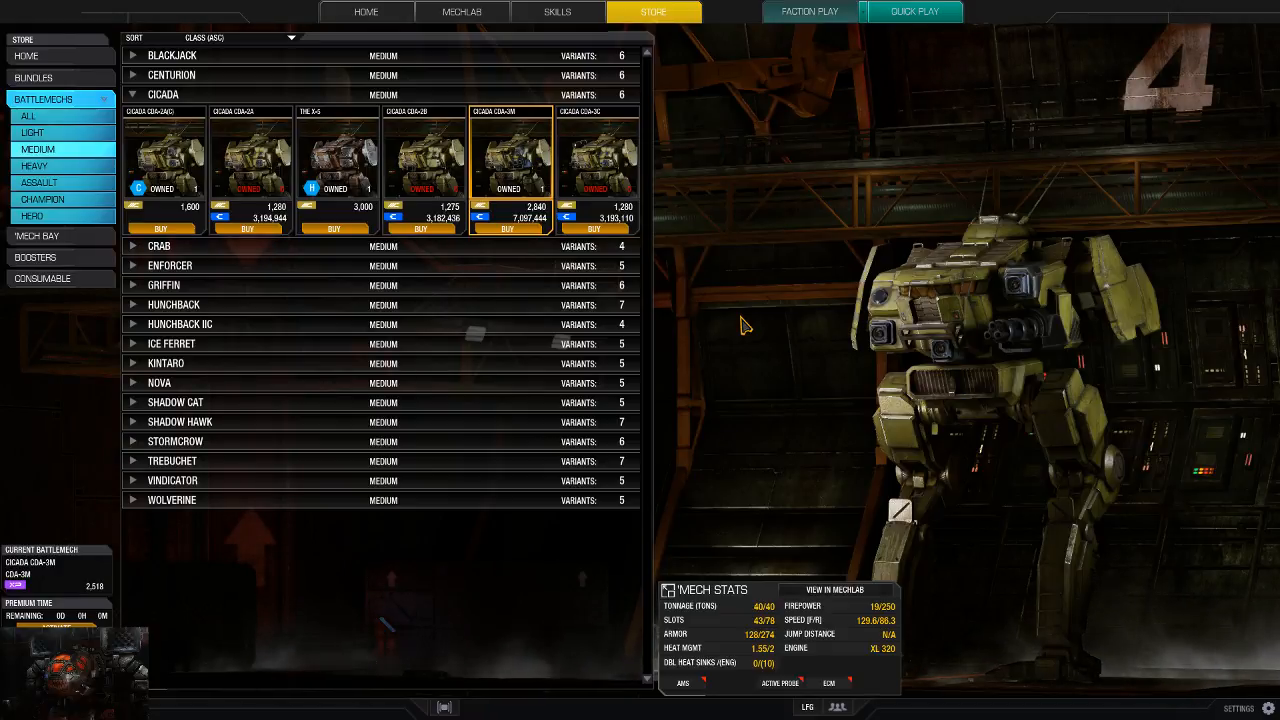
{"action": "mouse_move", "coordinate": [838, 590]}
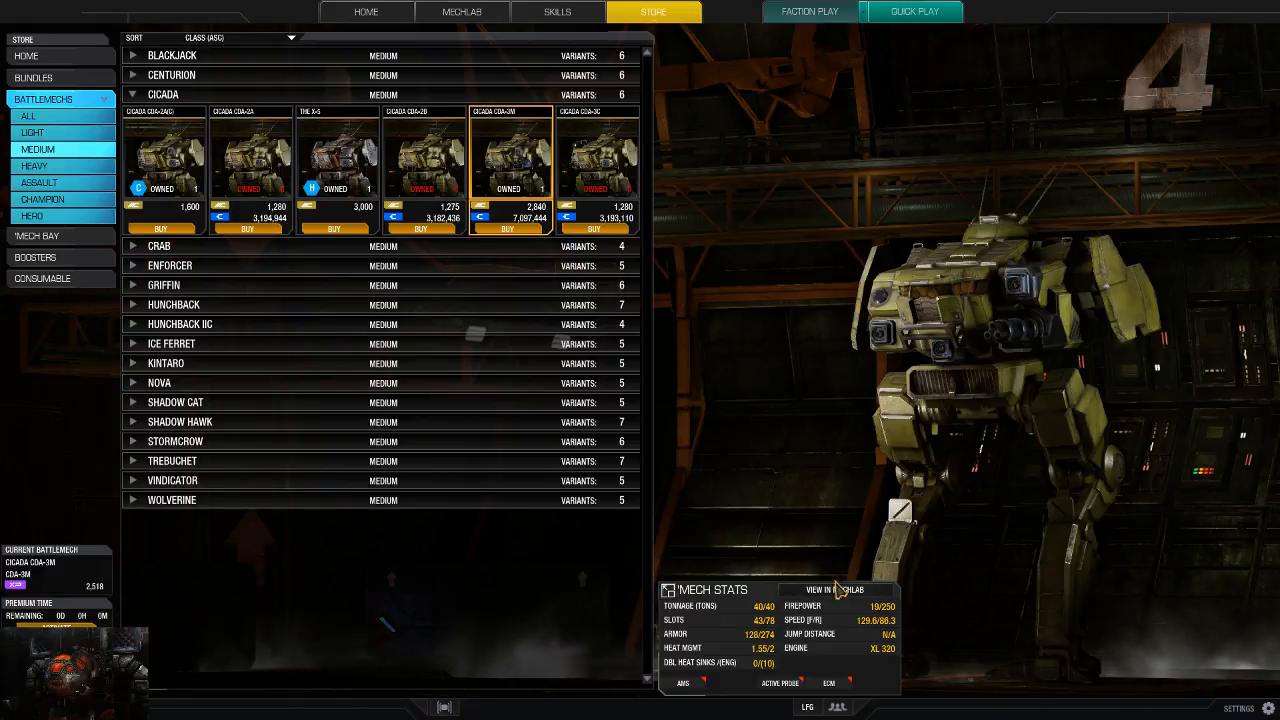
Step: Load the unowned CDA-3M into the mech lab, accepting the unowned-mech notice
{"action": "left_click", "coordinate": [830, 590]}
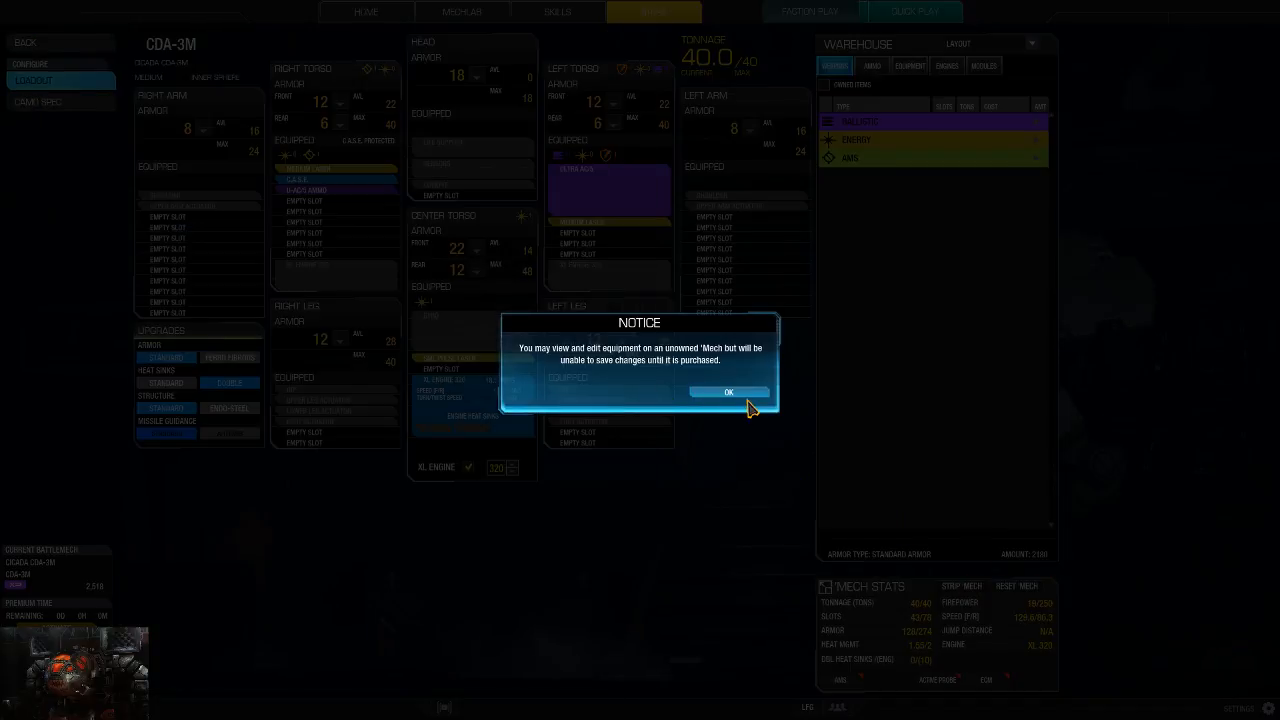
{"action": "left_click", "coordinate": [728, 390]}
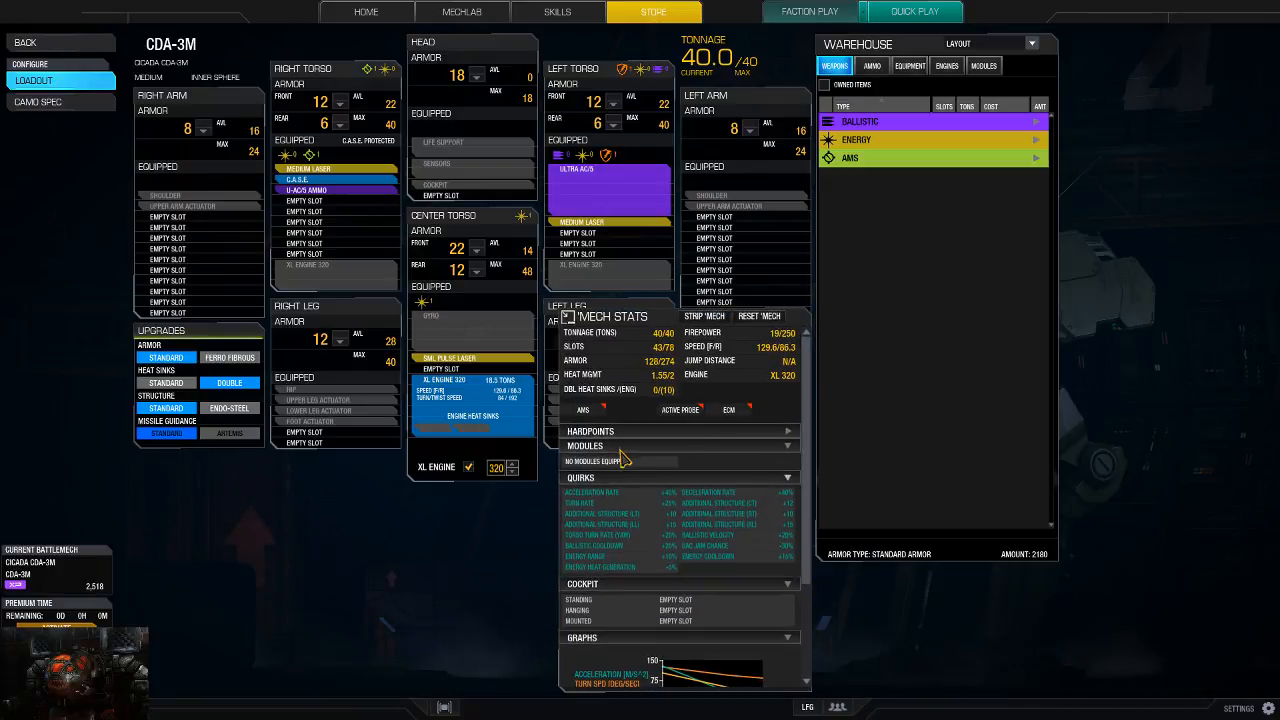
Step: Collapse the empty modules section to review the CDA-3M's quirks and graphs
{"action": "left_click", "coordinate": [788, 446]}
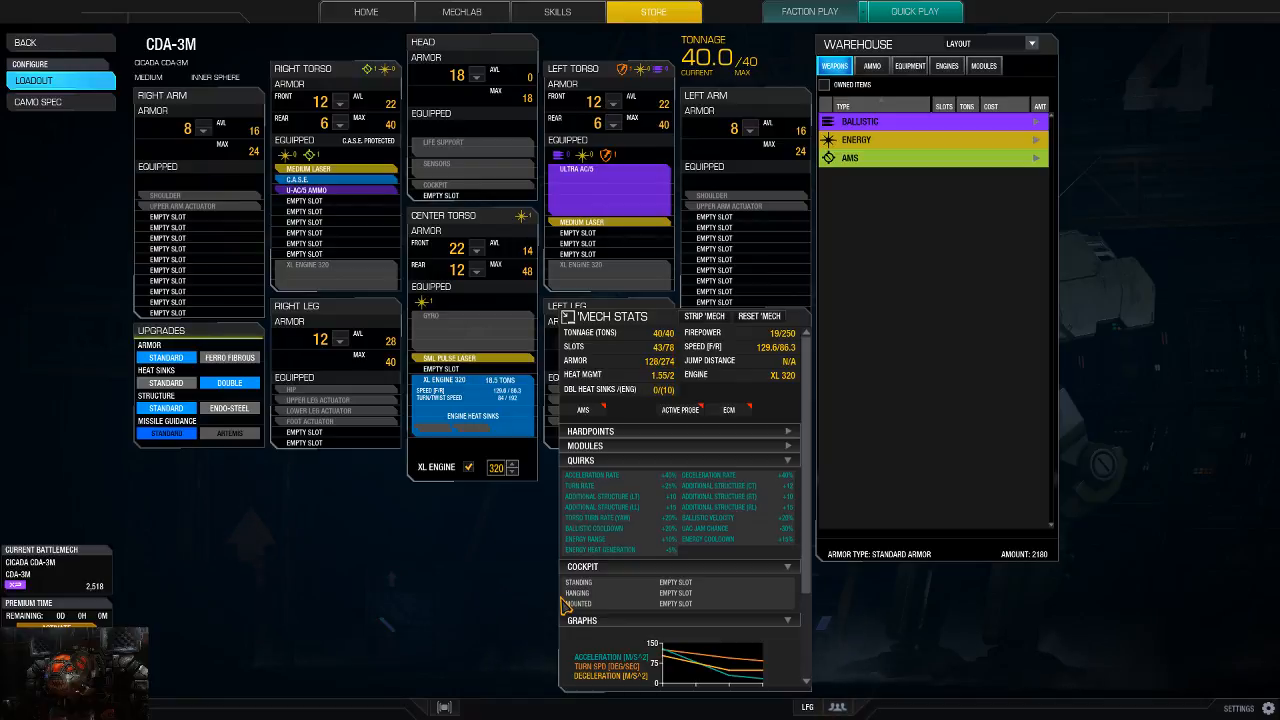
{"action": "mouse_move", "coordinate": [628, 482]}
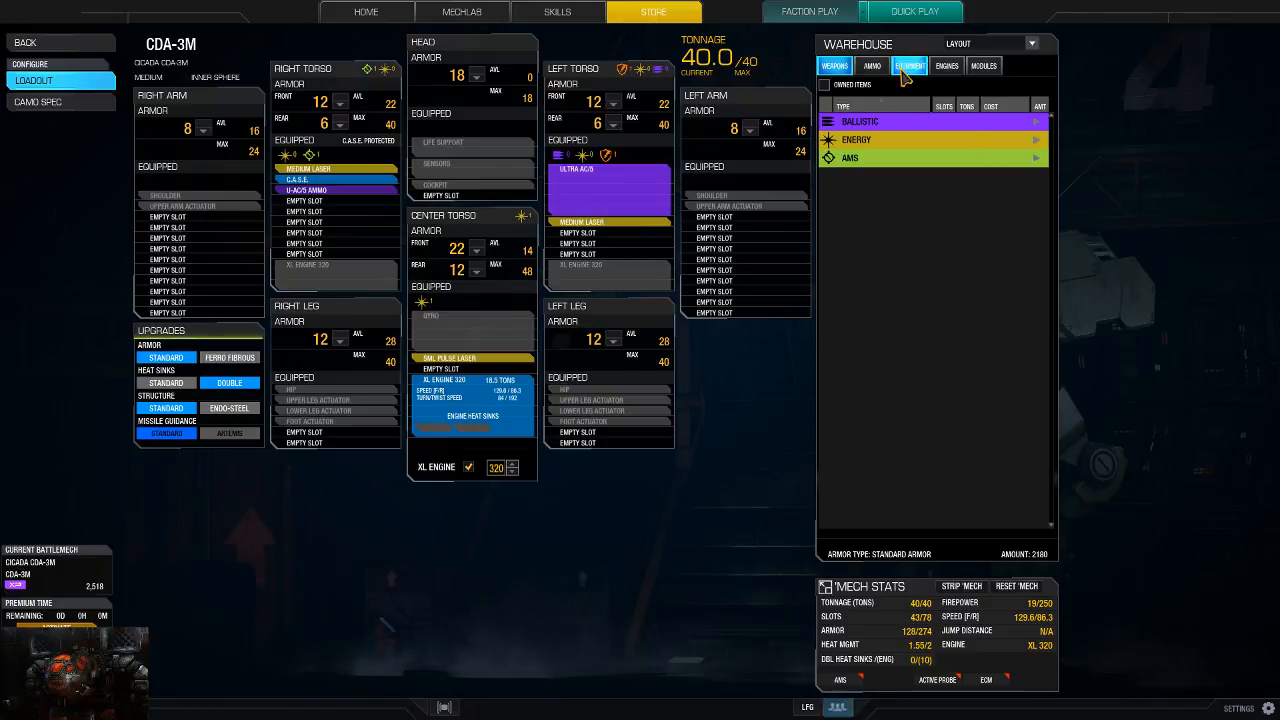
Step: List warehouse equipment such as the Guardian ECM, sensors and miscellaneous items
{"action": "left_click", "coordinate": [908, 66]}
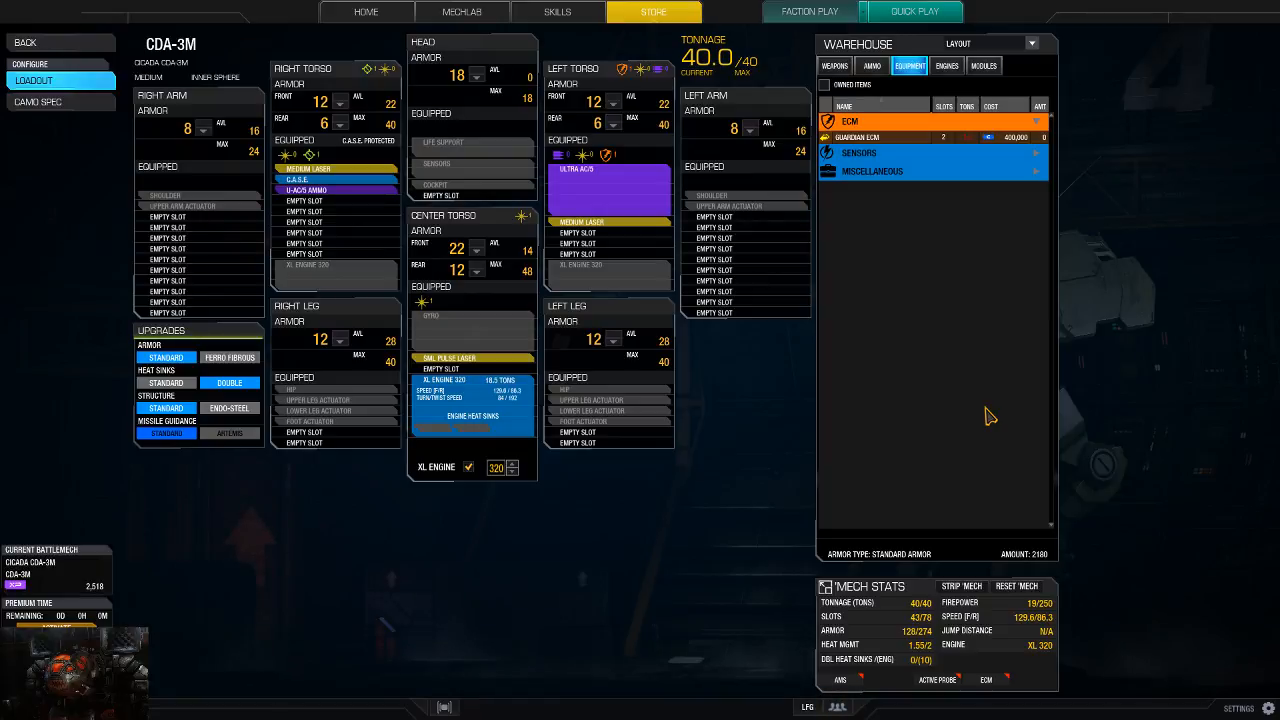
{"action": "mouse_move", "coordinate": [460, 12]}
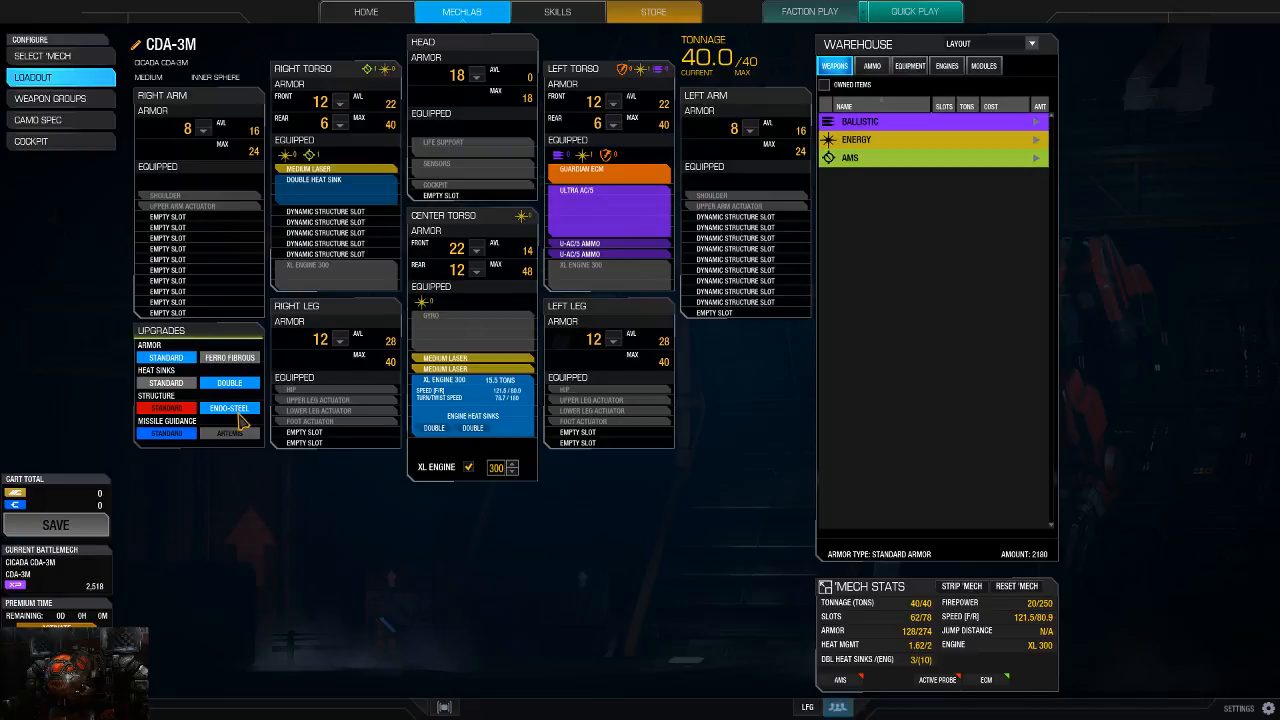
{"action": "mouse_move", "coordinate": [248, 428]}
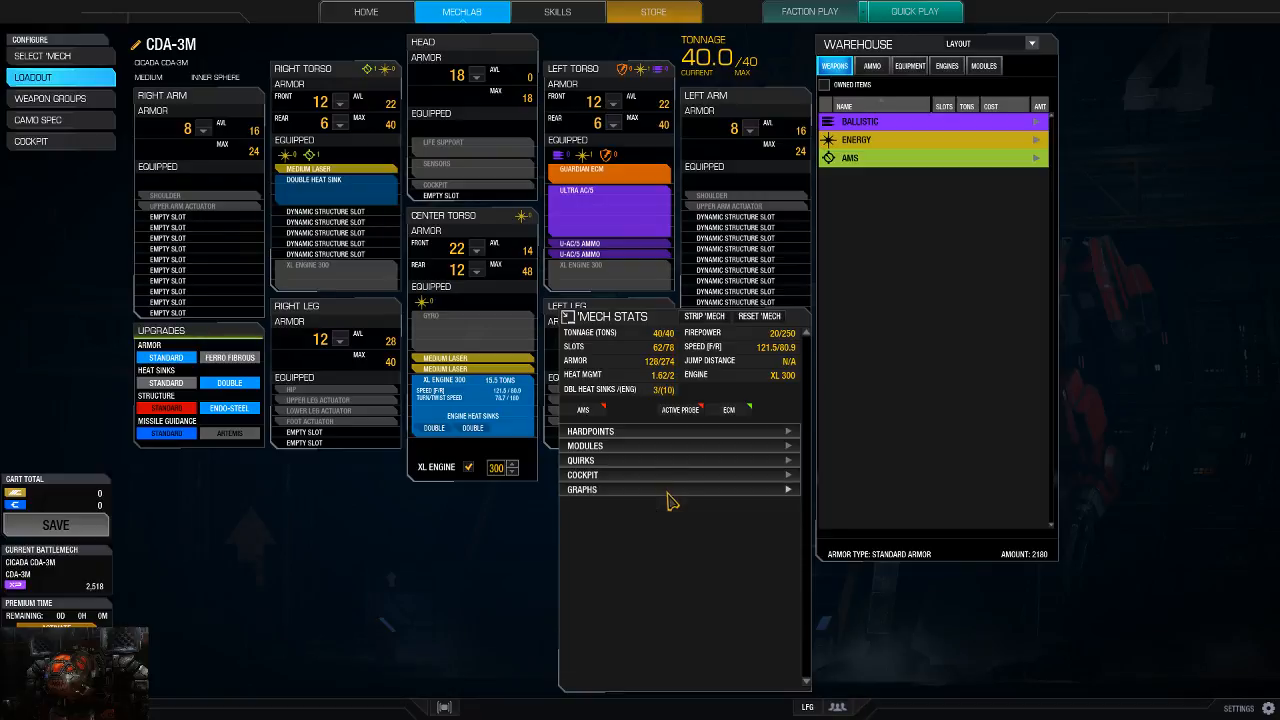
{"action": "left_click", "coordinate": [580, 460]}
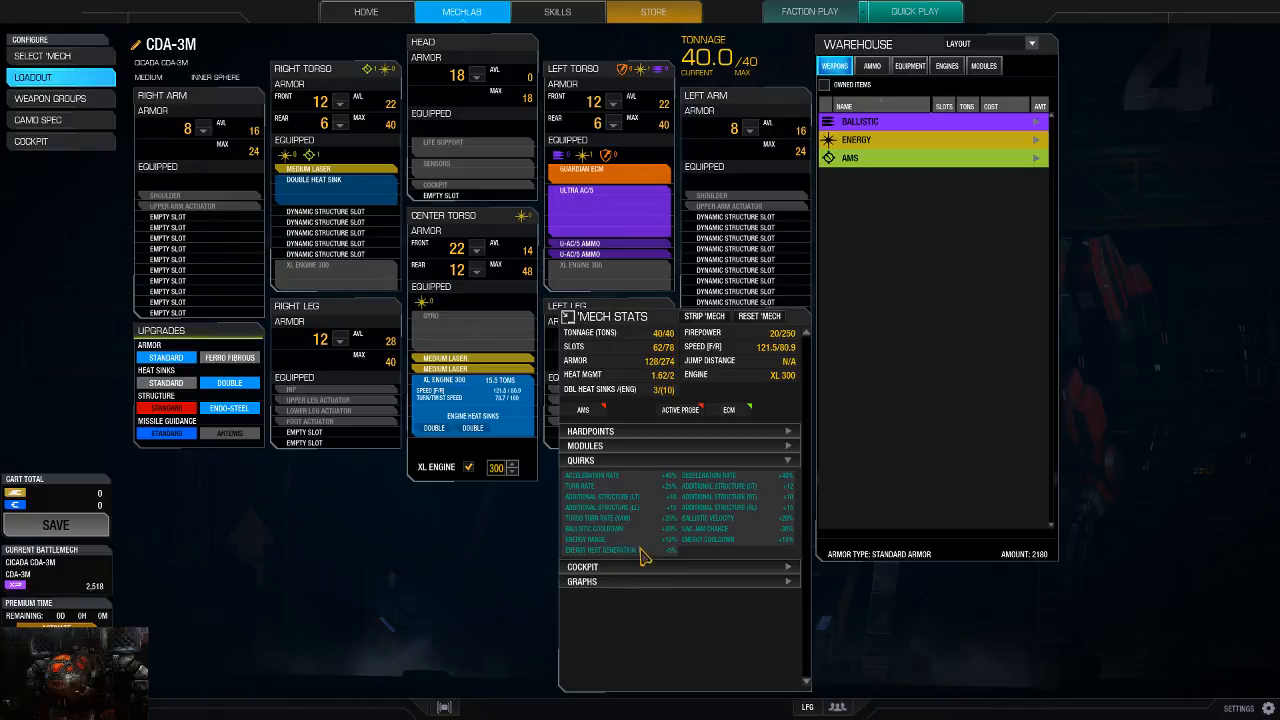
{"action": "mouse_move", "coordinate": [568, 552]}
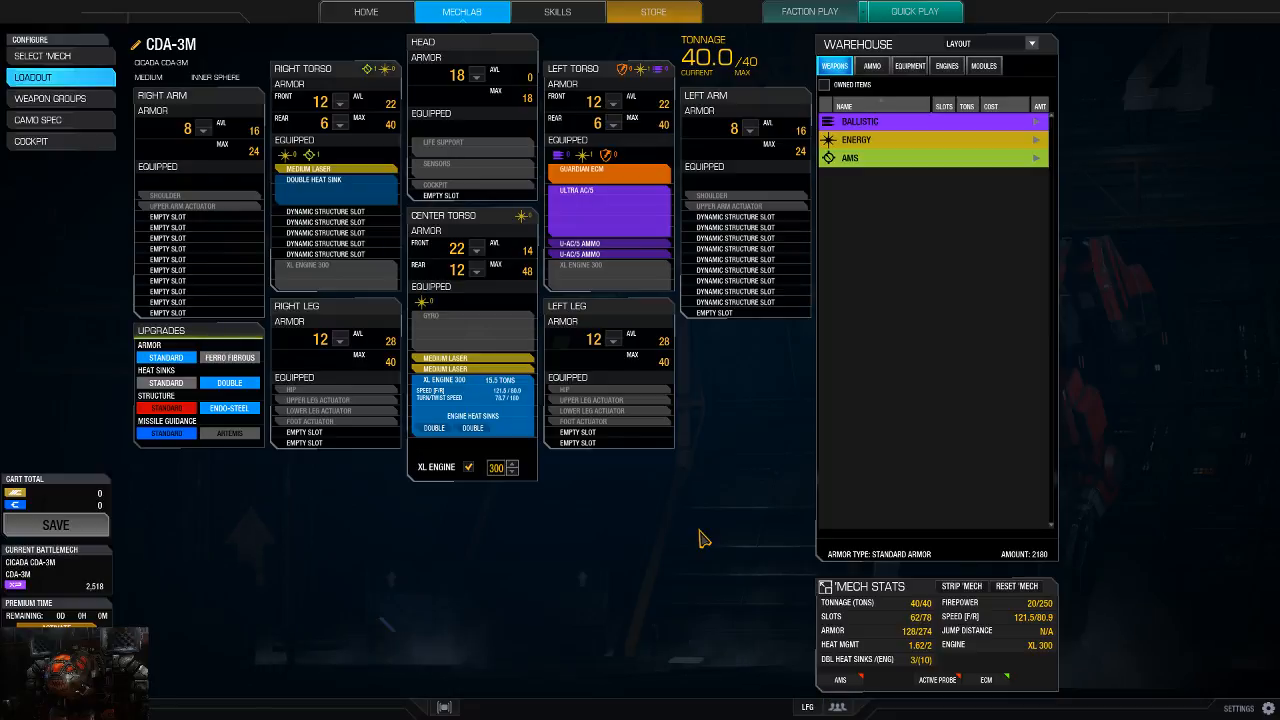
{"action": "mouse_move", "coordinate": [304, 488]}
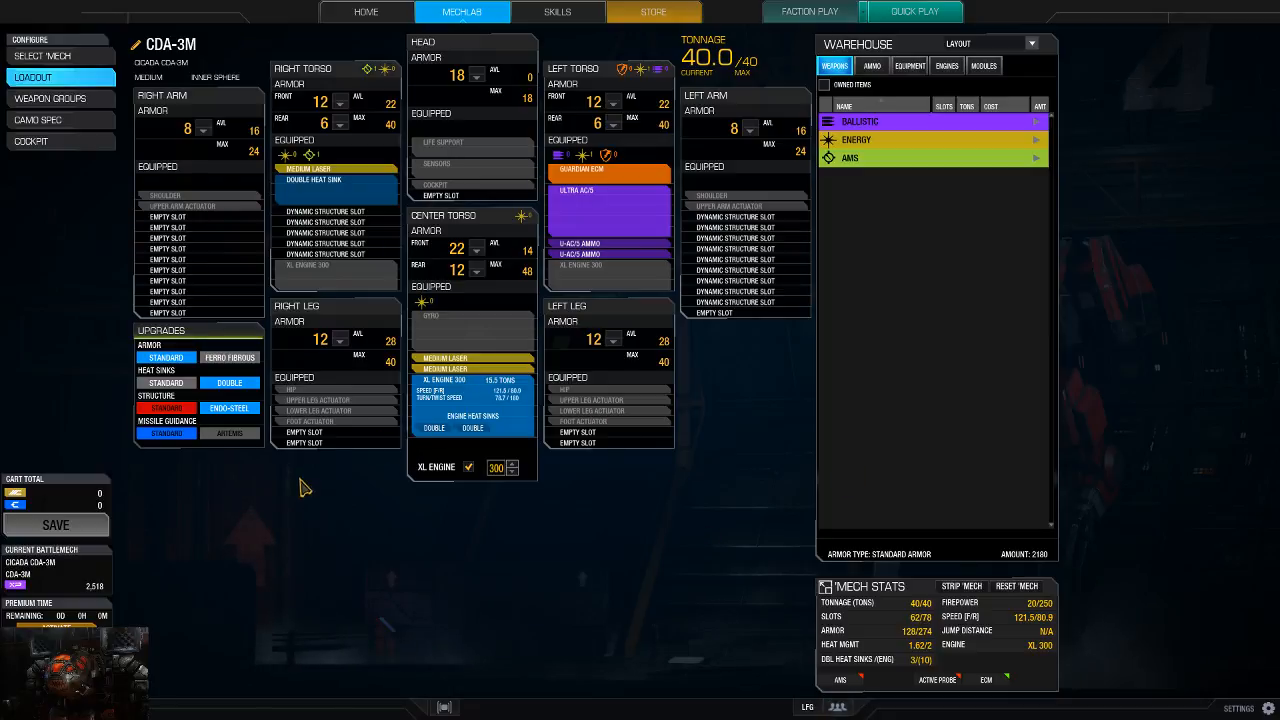
{"action": "mouse_move", "coordinate": [628, 414]}
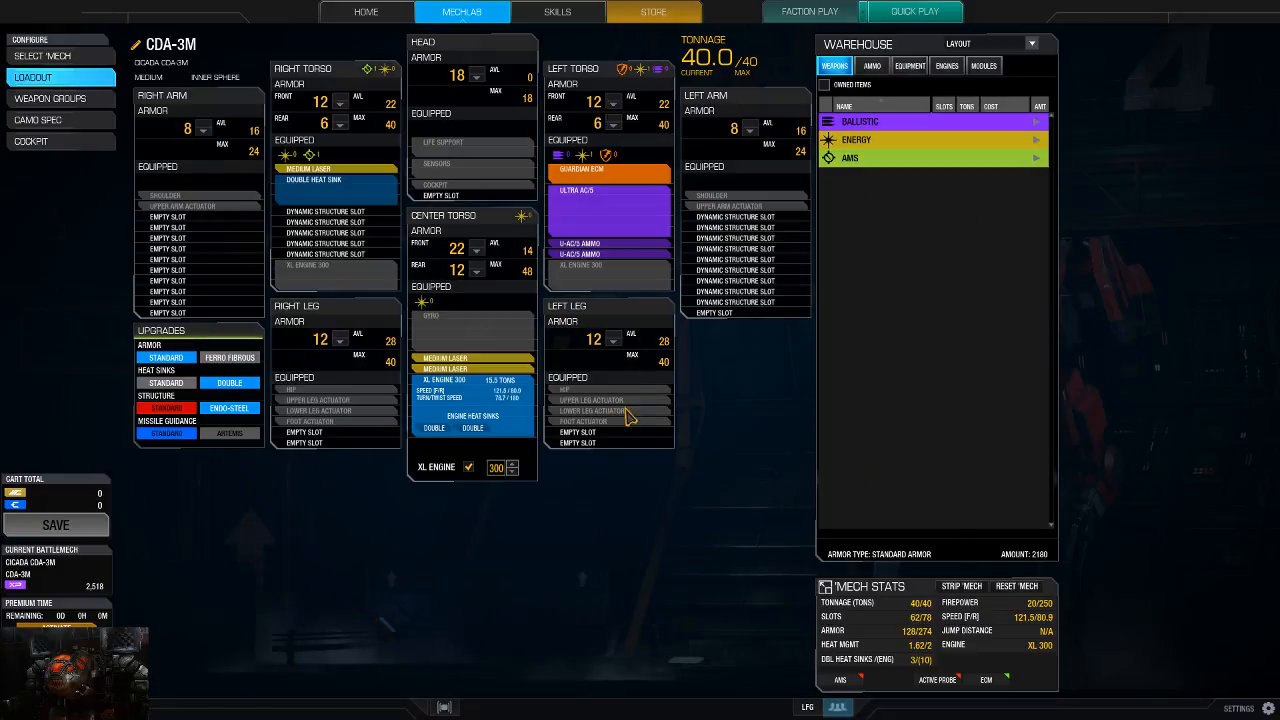
{"action": "mouse_move", "coordinate": [838, 476]}
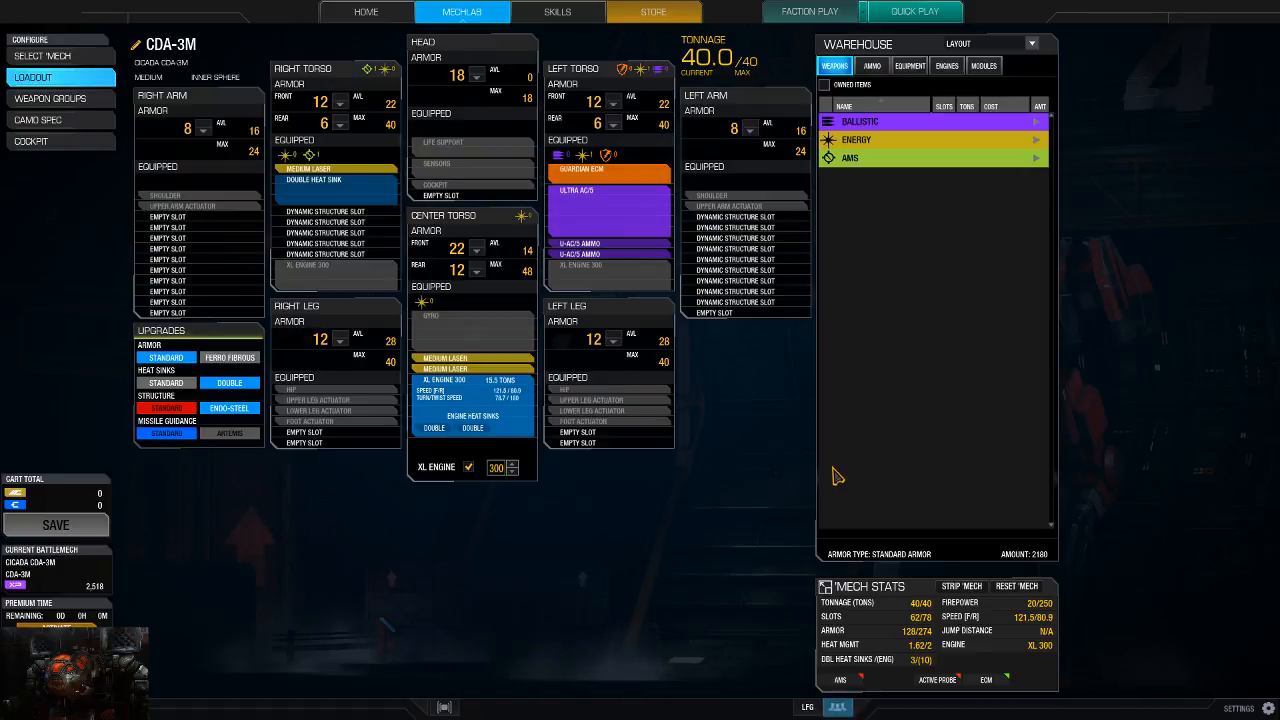
{"action": "mouse_move", "coordinate": [808, 494]}
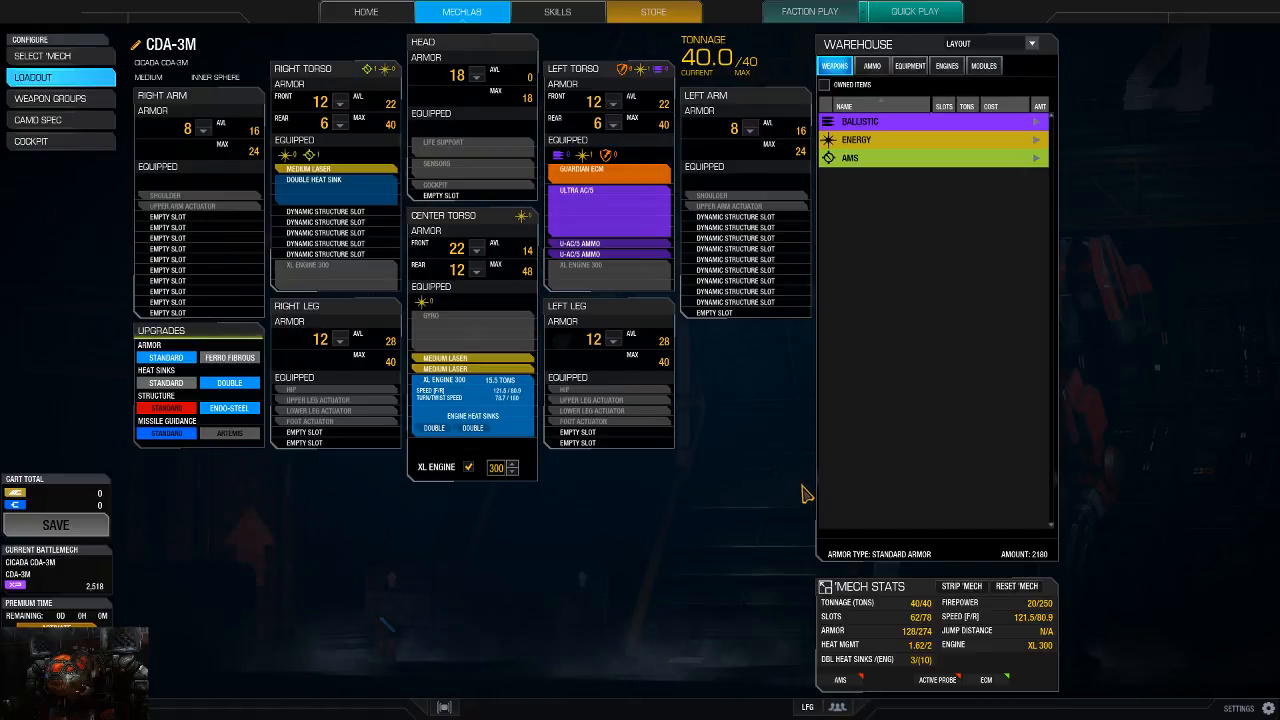
{"action": "mouse_move", "coordinate": [784, 472]}
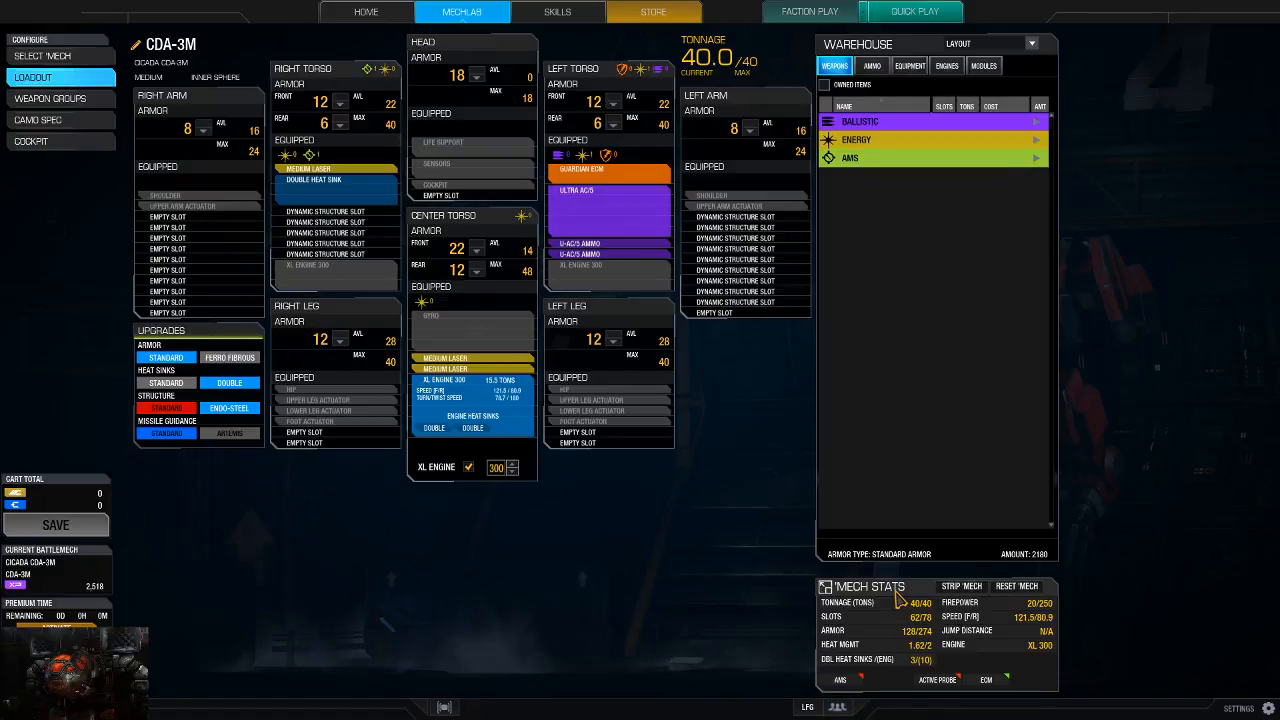
Step: Expand the ballistic weapons list showing autocannons, Gauss rifle and machine gun
{"action": "left_click", "coordinate": [860, 122]}
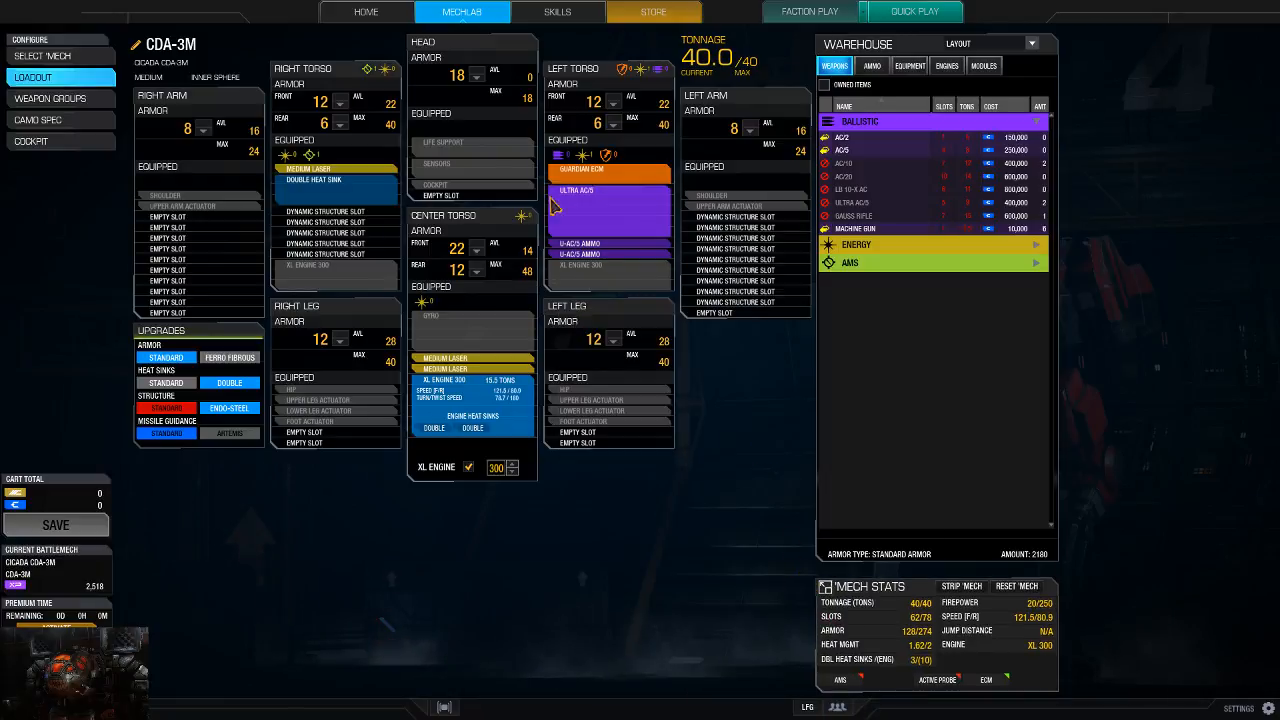
{"action": "mouse_move", "coordinate": [748, 438]}
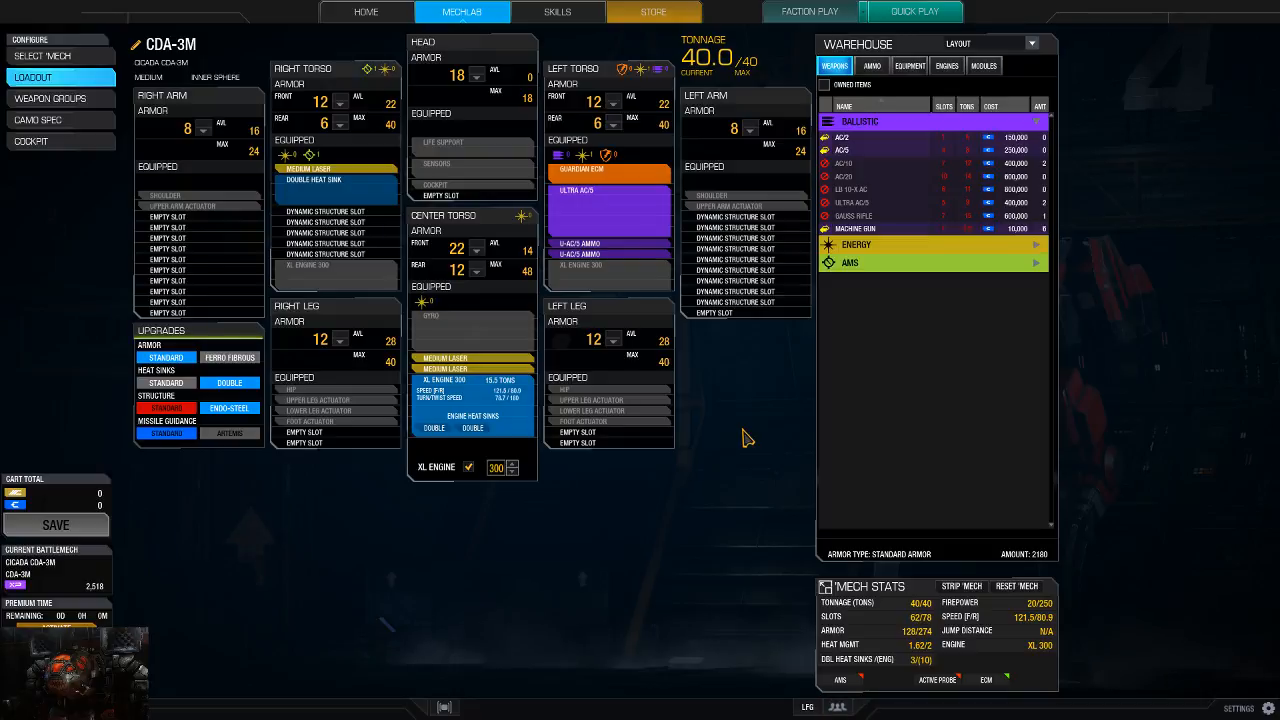
{"action": "mouse_move", "coordinate": [250, 278]}
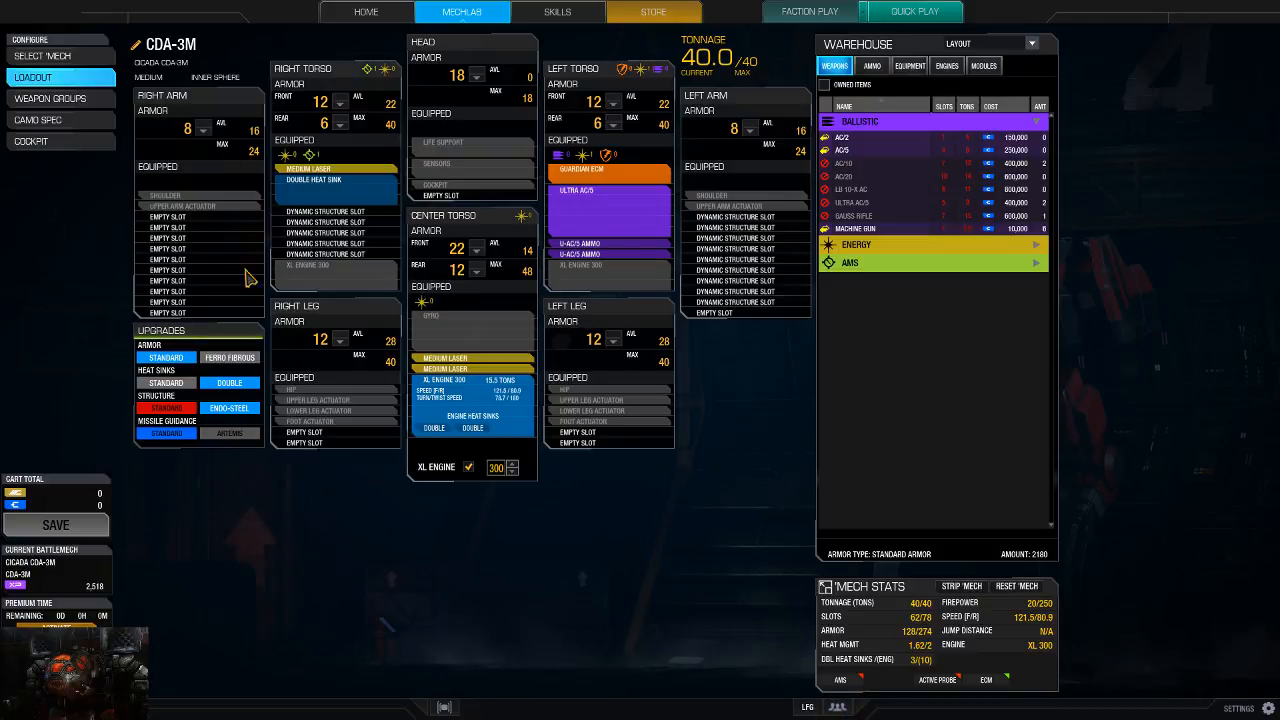
{"action": "mouse_move", "coordinate": [432, 358]}
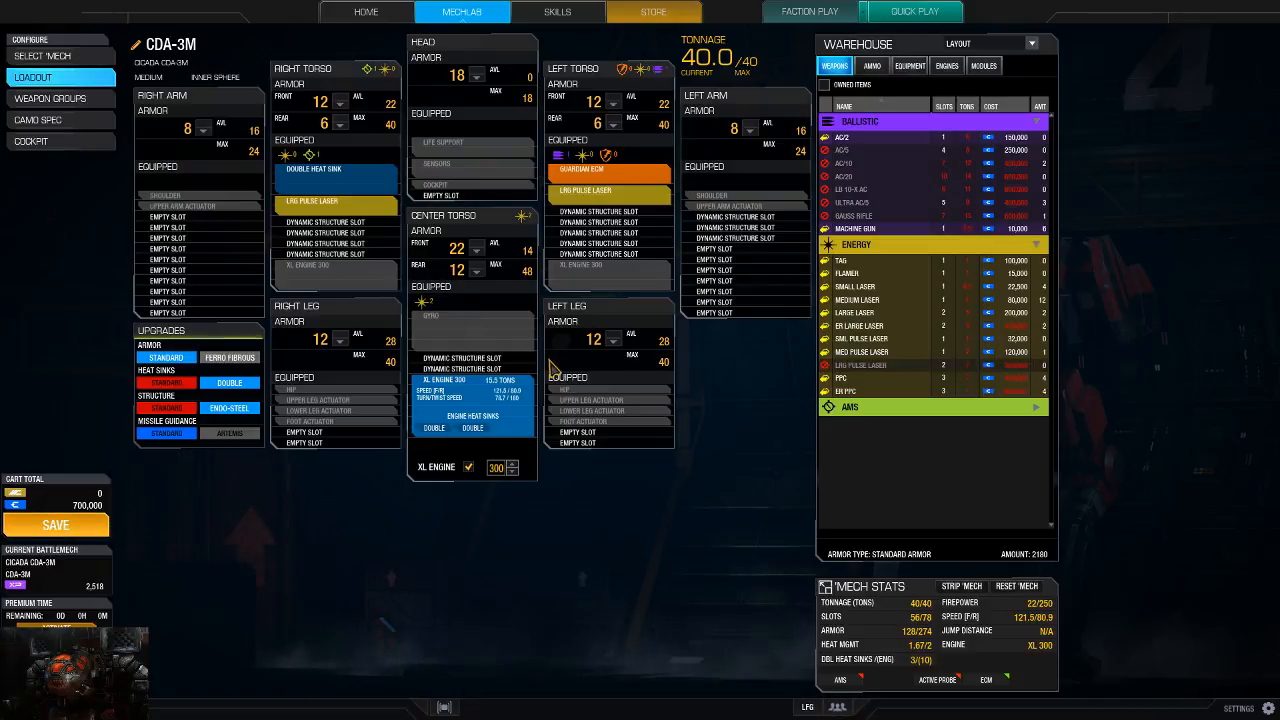
{"action": "mouse_move", "coordinate": [680, 432]}
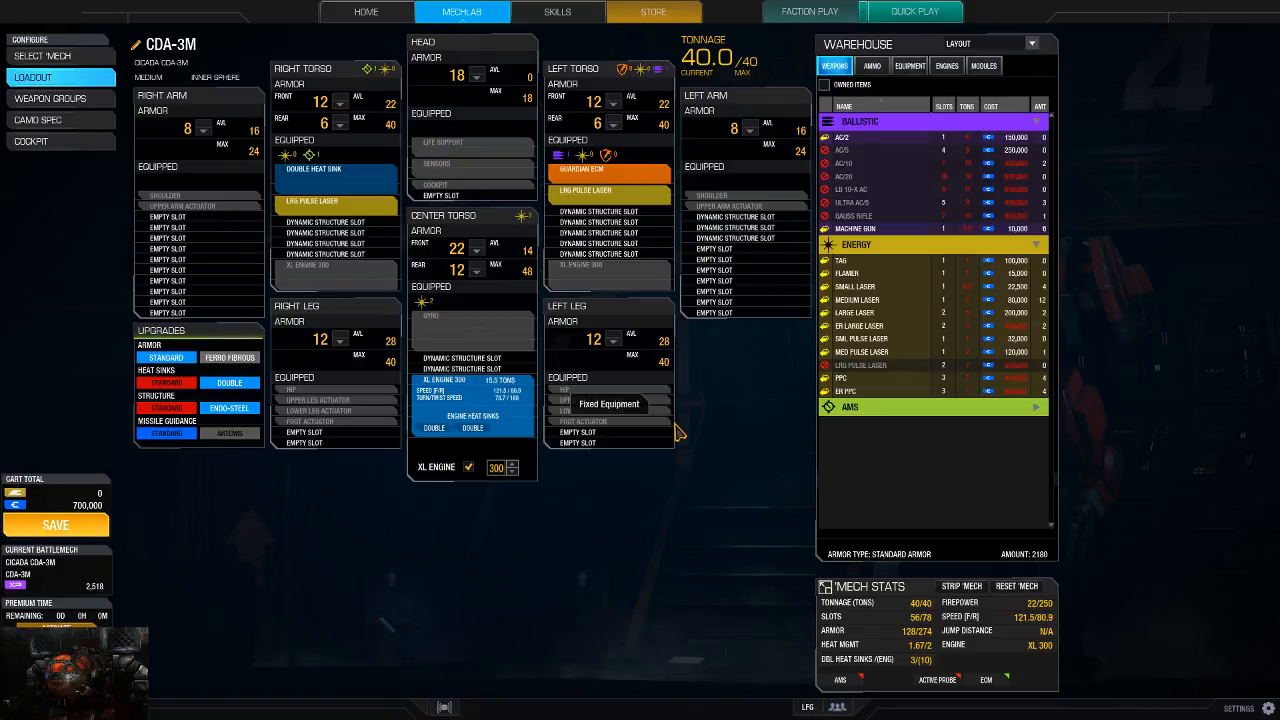
{"action": "mouse_move", "coordinate": [744, 470]}
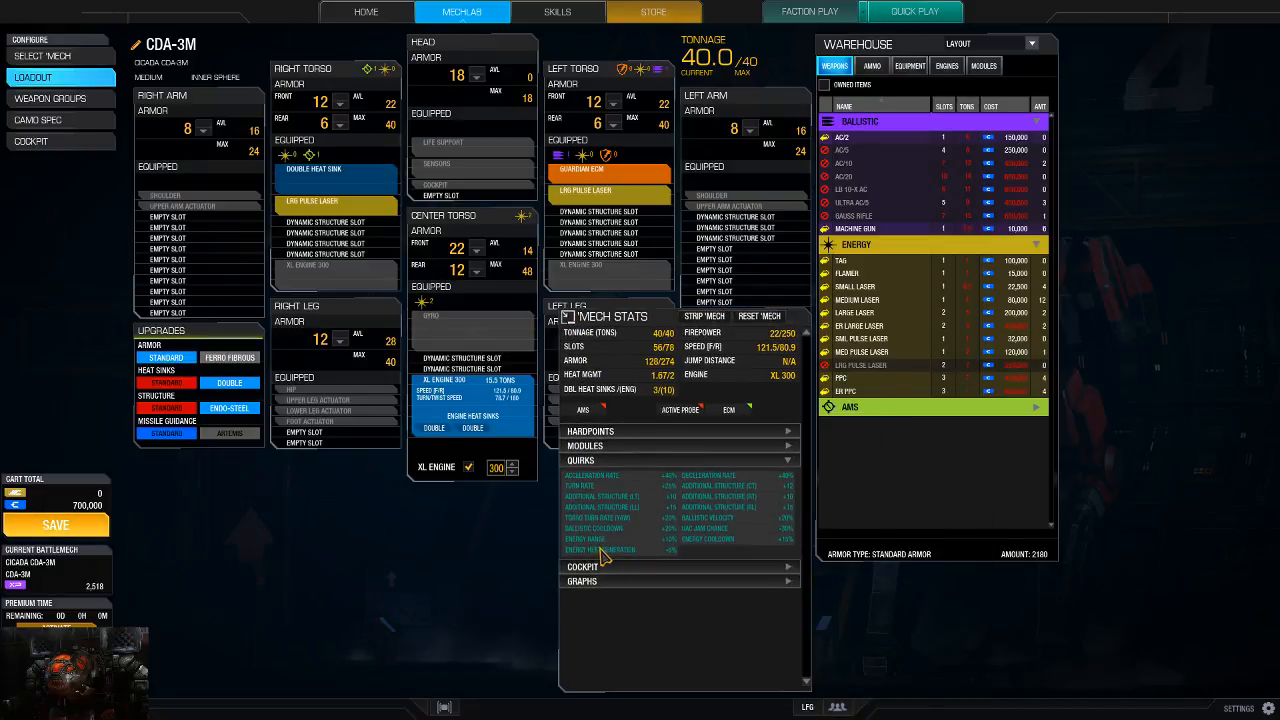
{"action": "mouse_move", "coordinate": [648, 568]}
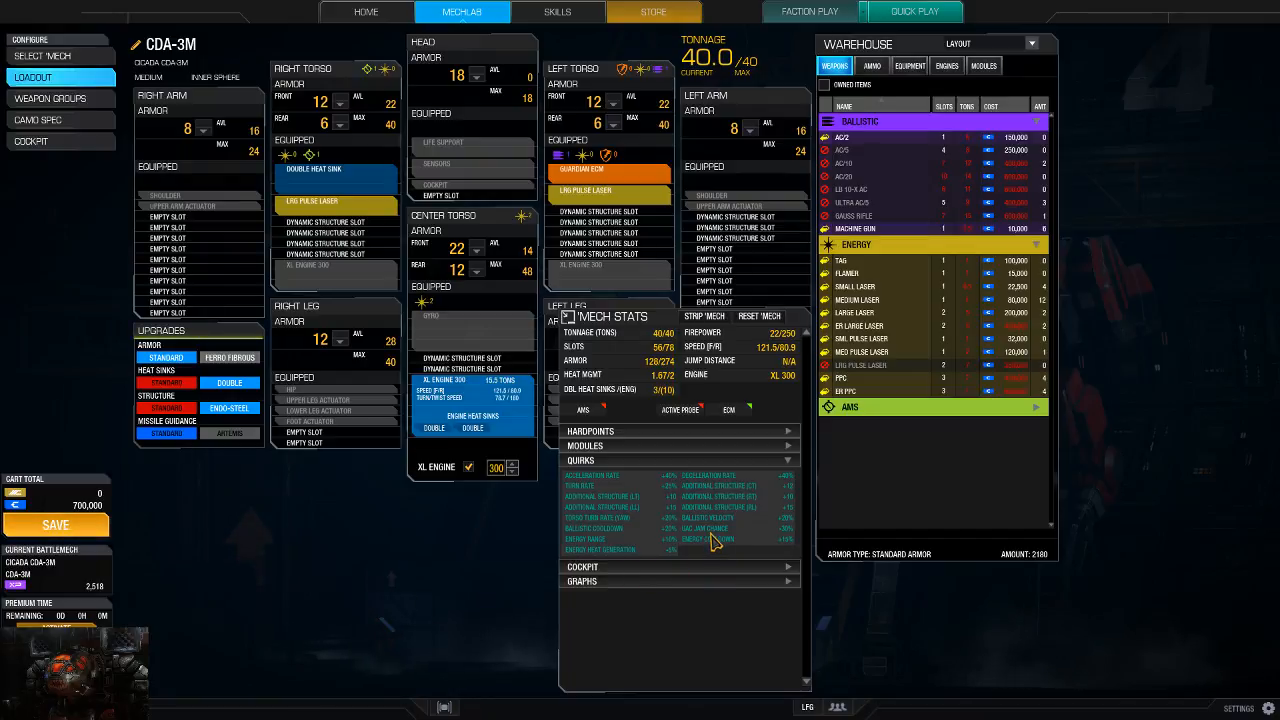
{"action": "mouse_move", "coordinate": [570, 316]}
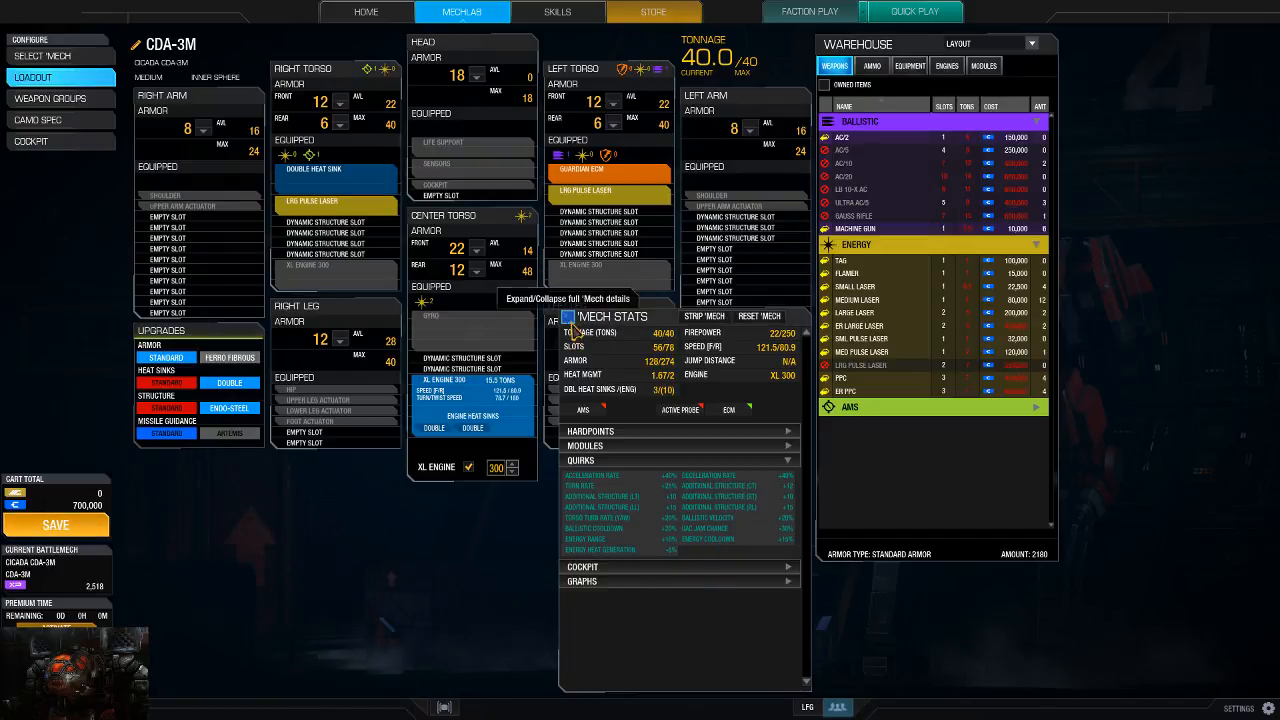
Step: Collapse the full mech details back to the compact stats summary
{"action": "left_click", "coordinate": [568, 318]}
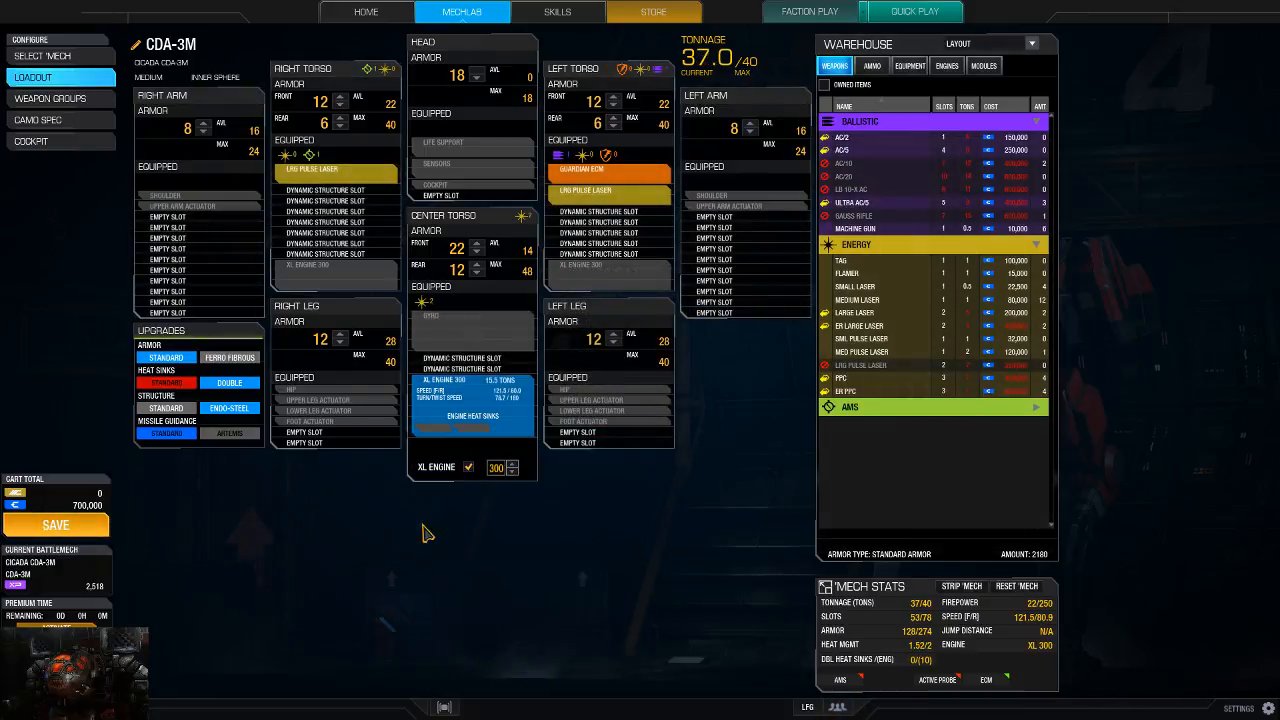
{"action": "mouse_move", "coordinate": [738, 420]}
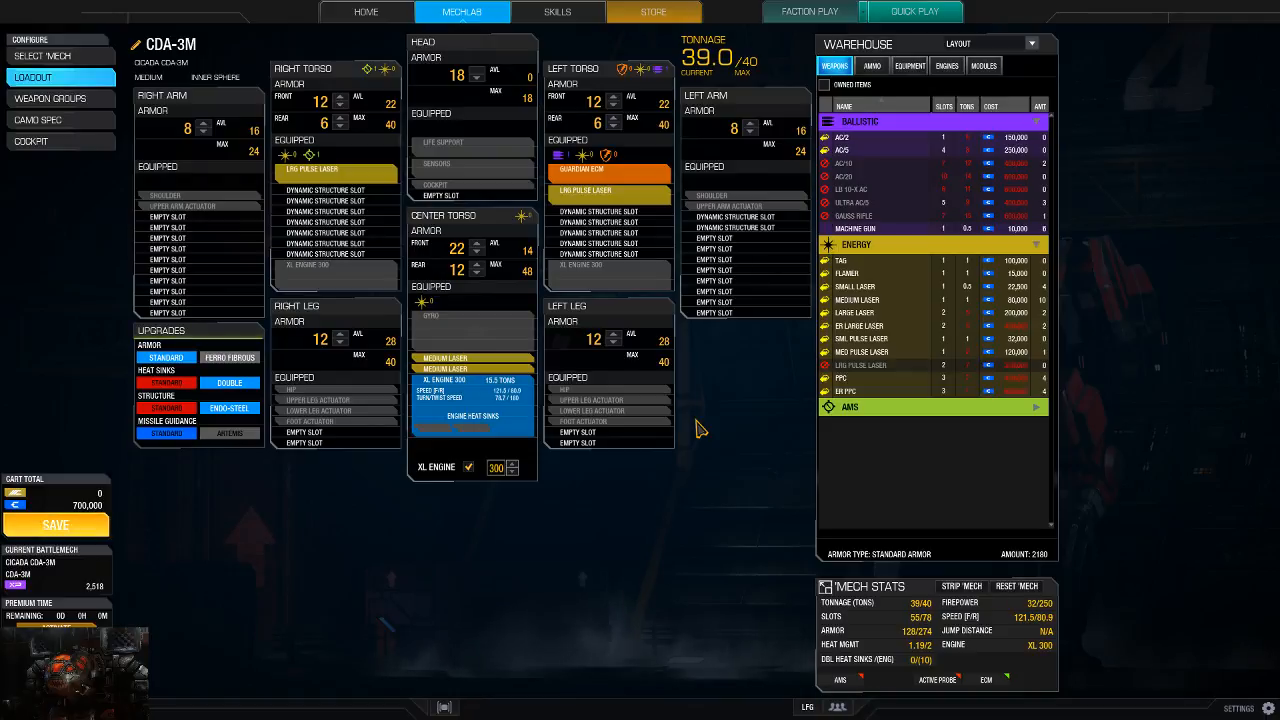
Step: Show the warehouse equipment list after refitting two medium lasers to 39 tons
{"action": "left_click", "coordinate": [908, 66]}
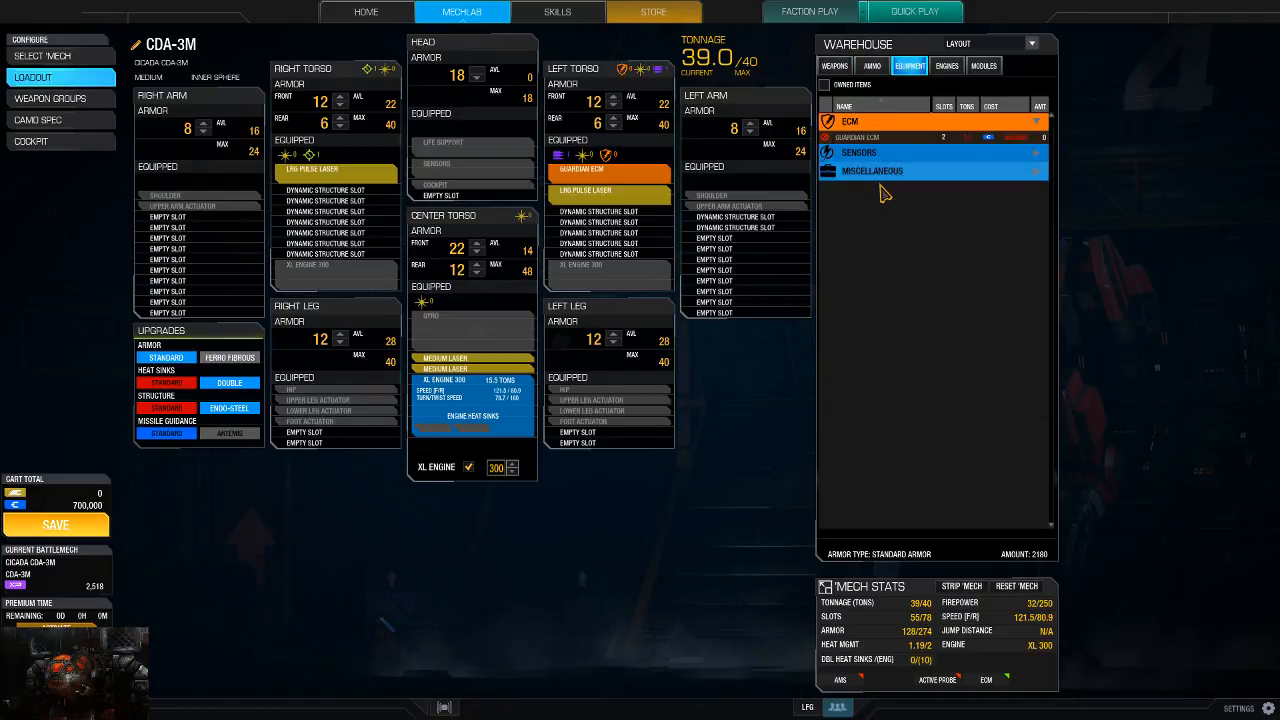